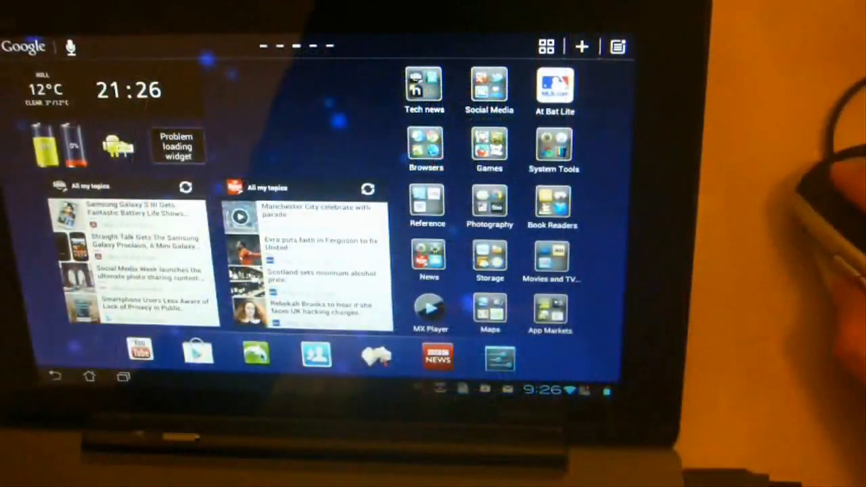
Step: Open the tablet's system Settings from the Go Launcher home screen
click(436, 355)
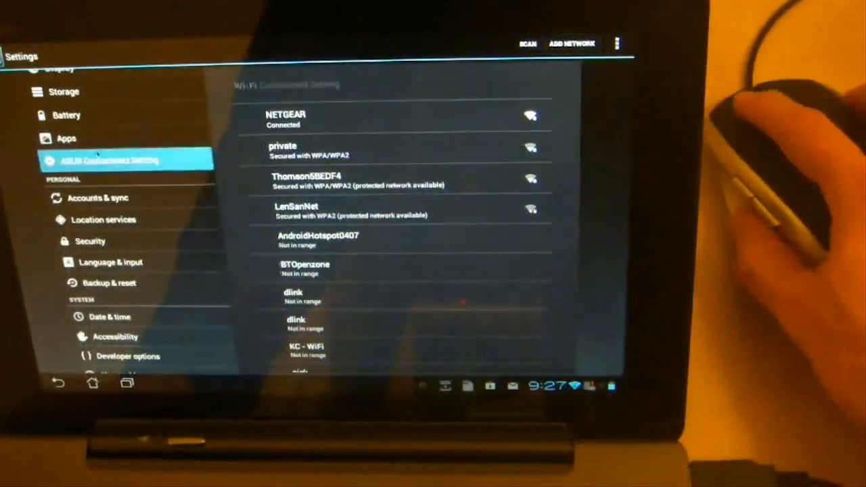
Step: Show the ASUS Customised Setting page with the touchpad and mouse button options
click(108, 159)
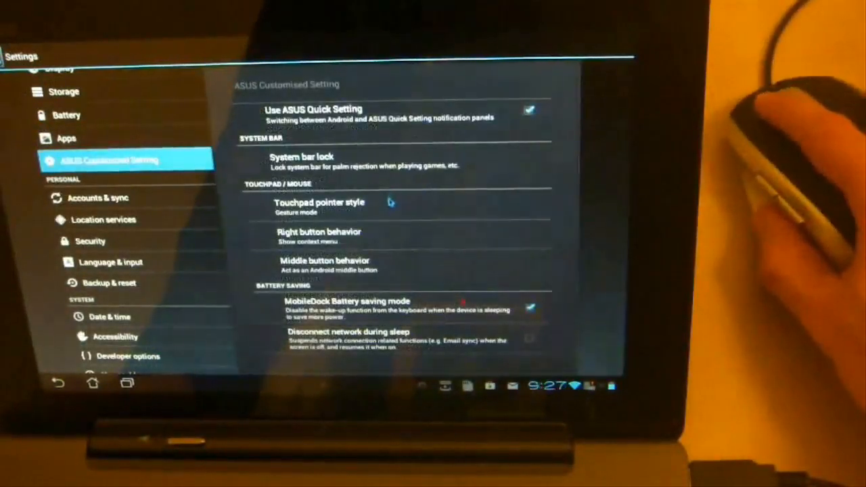
click(325, 264)
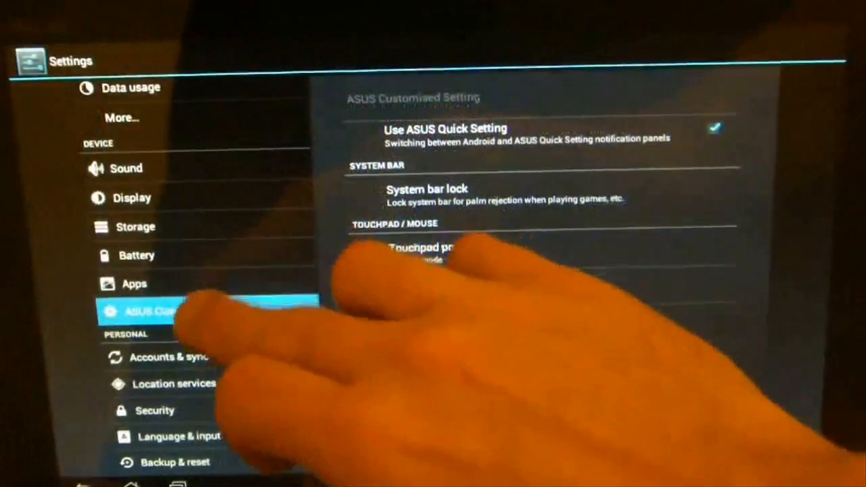
Step: Show the Apps list in Settings filtered to the All tab
click(134, 284)
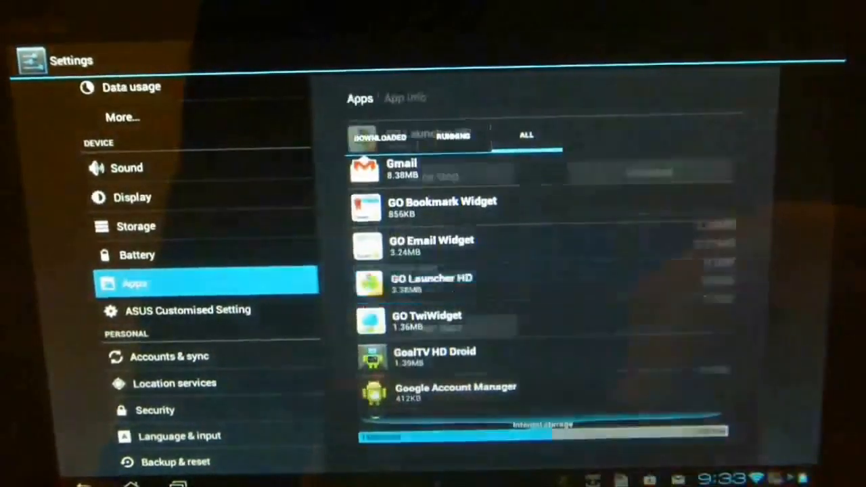
click(401, 168)
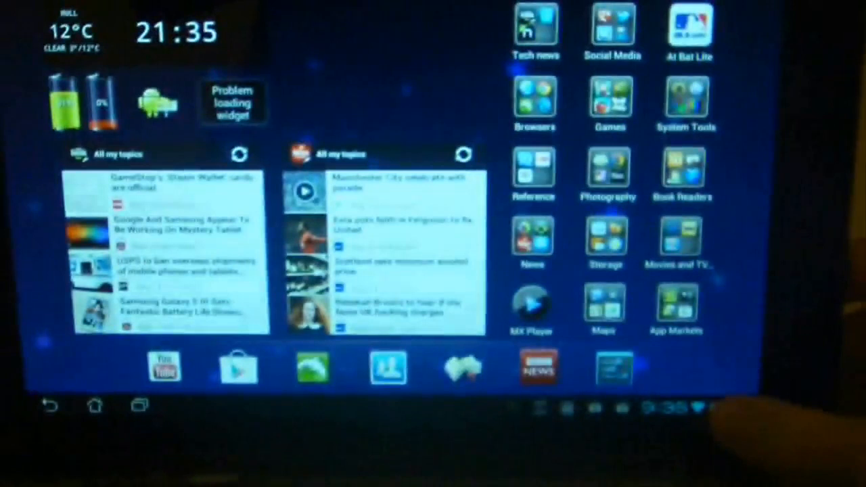
Step: Turn Silent mode on from the notification panel's sound quick setting
click(683, 409)
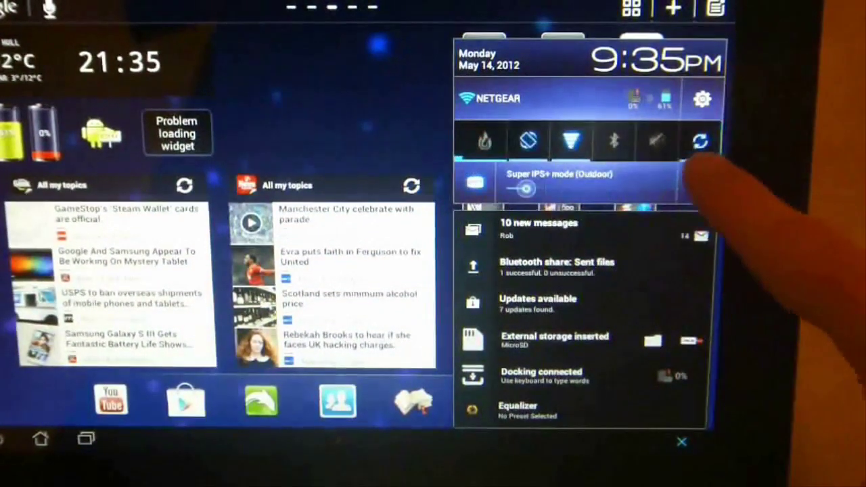
click(657, 141)
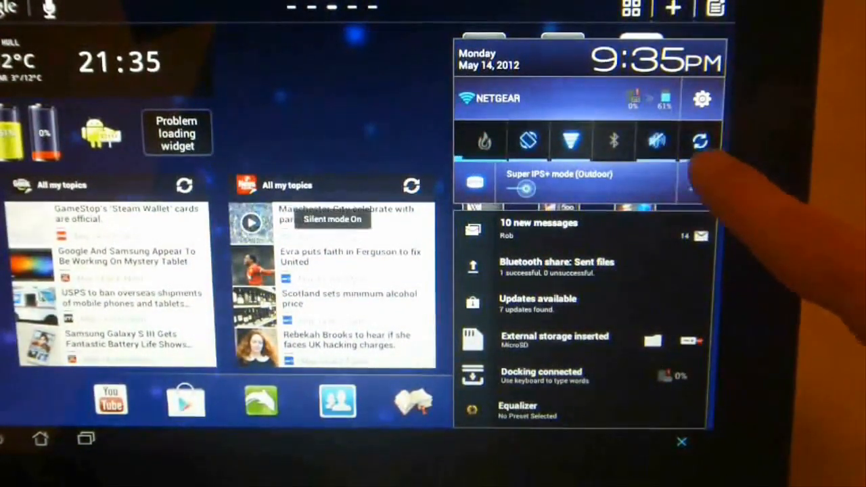
click(655, 140)
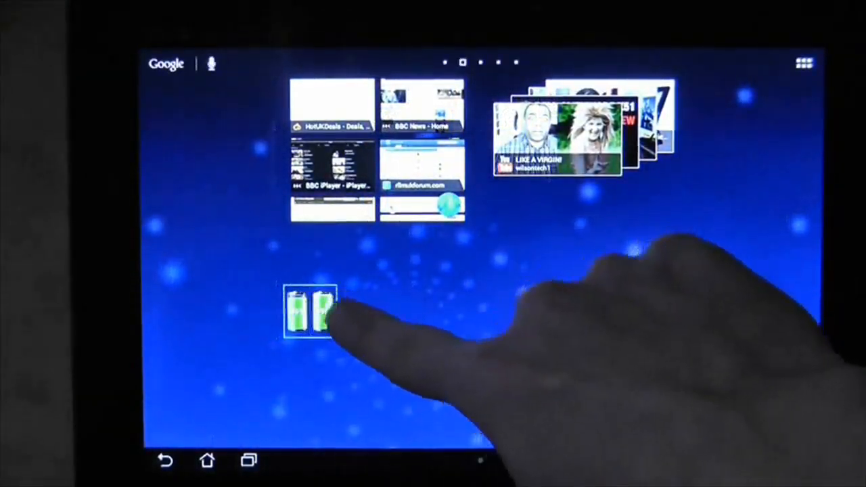
Step: Enlarge the battery widget by dragging its resize handle outward
drag(338, 311, 509, 313)
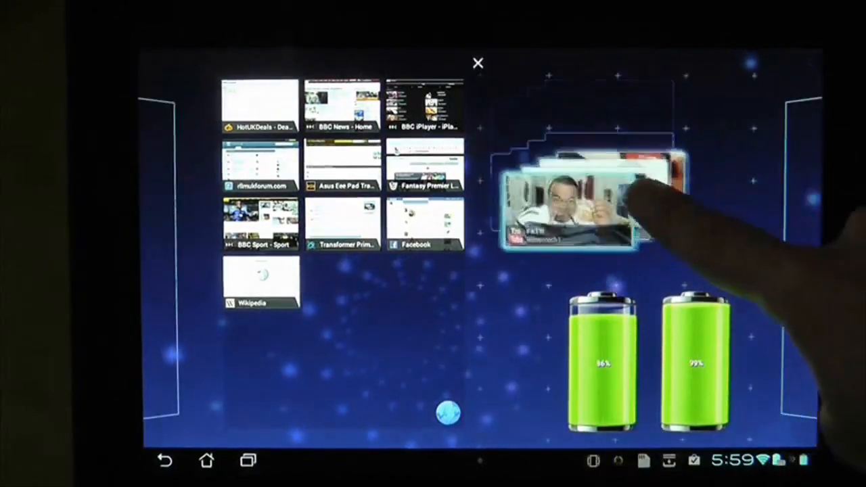
click(477, 63)
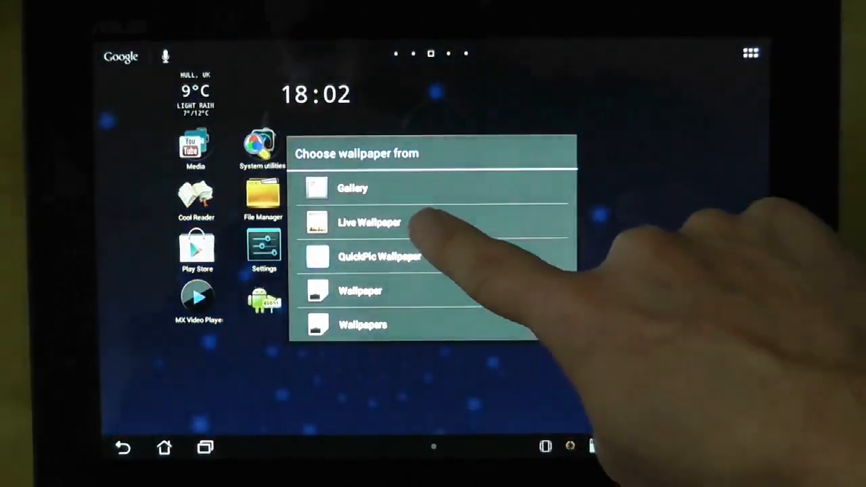
Step: Choose Live Wallpaper from the wallpaper source chooser
click(369, 222)
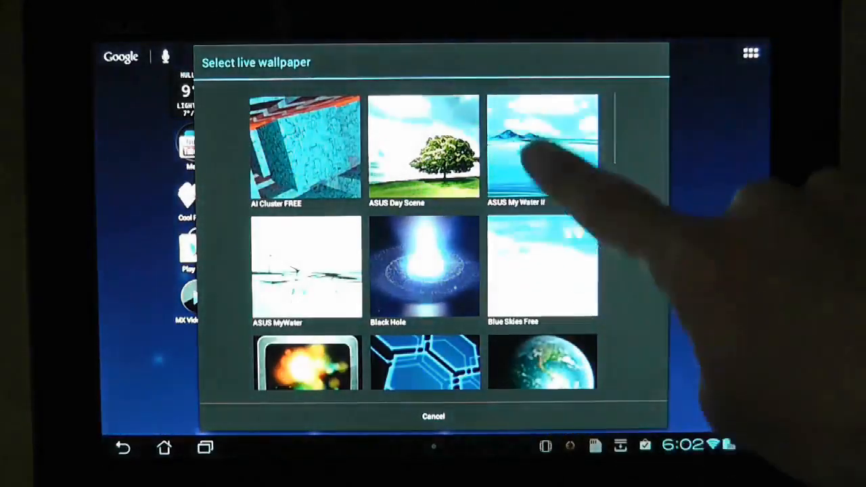